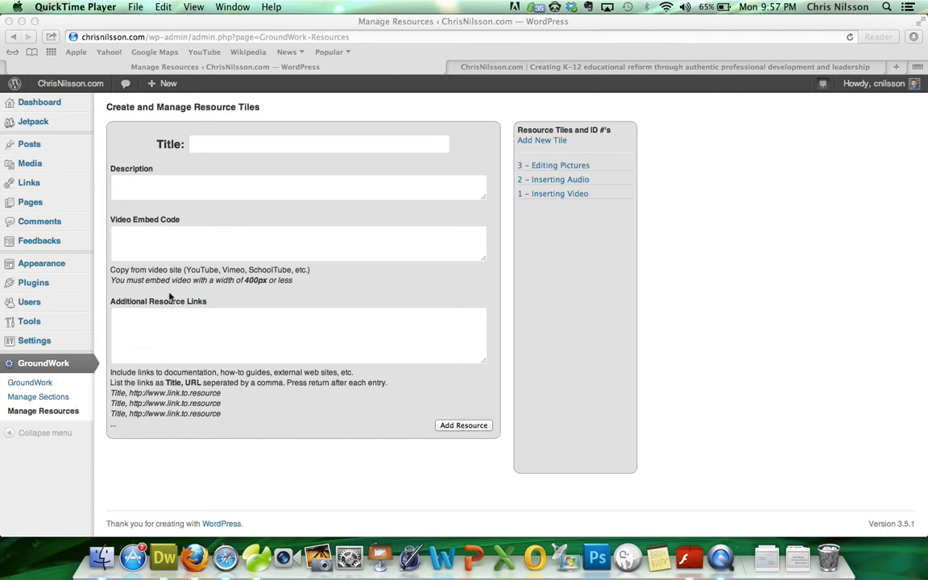
mouse_move(291, 166)
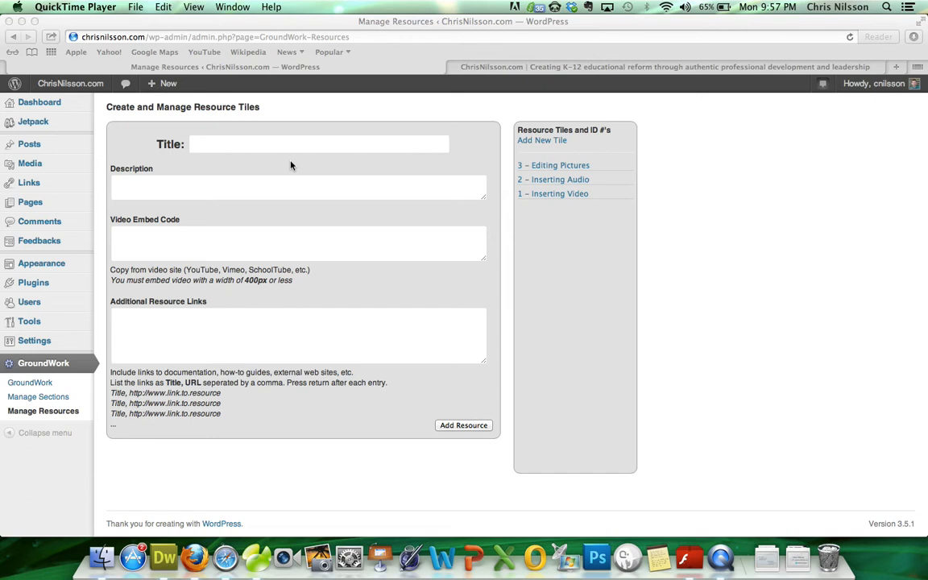
Title the new resource tile 'Editing Videos'.
click(298, 243)
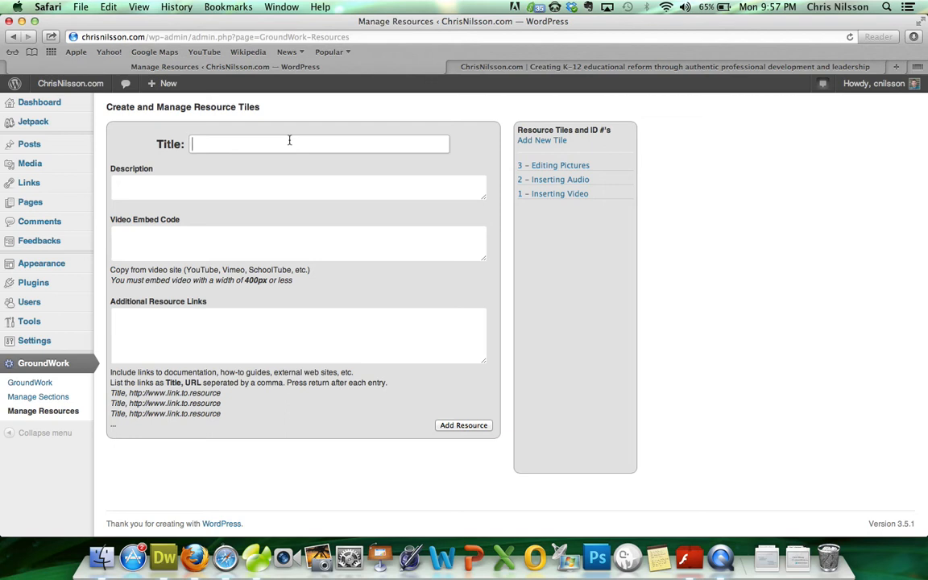
text(Edit)
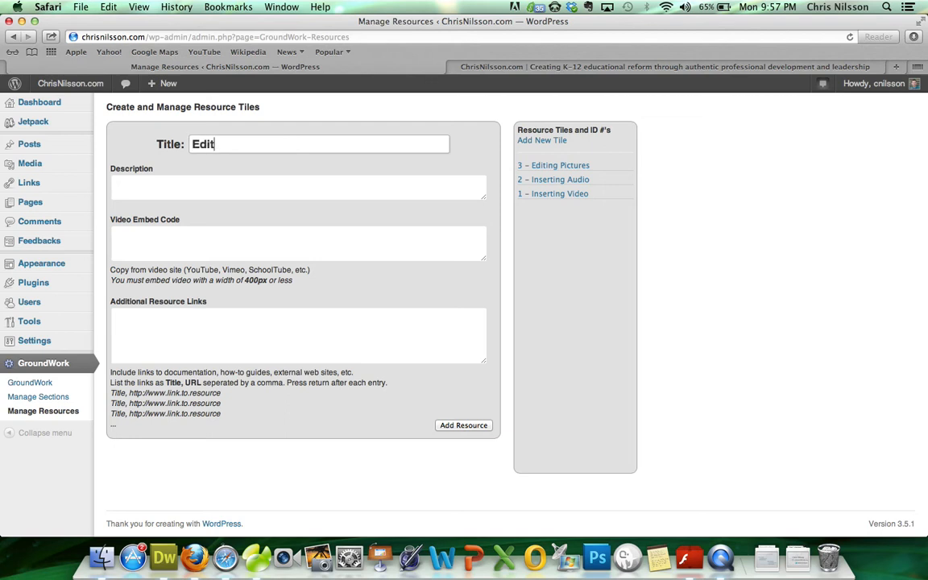
text(ing Videos)
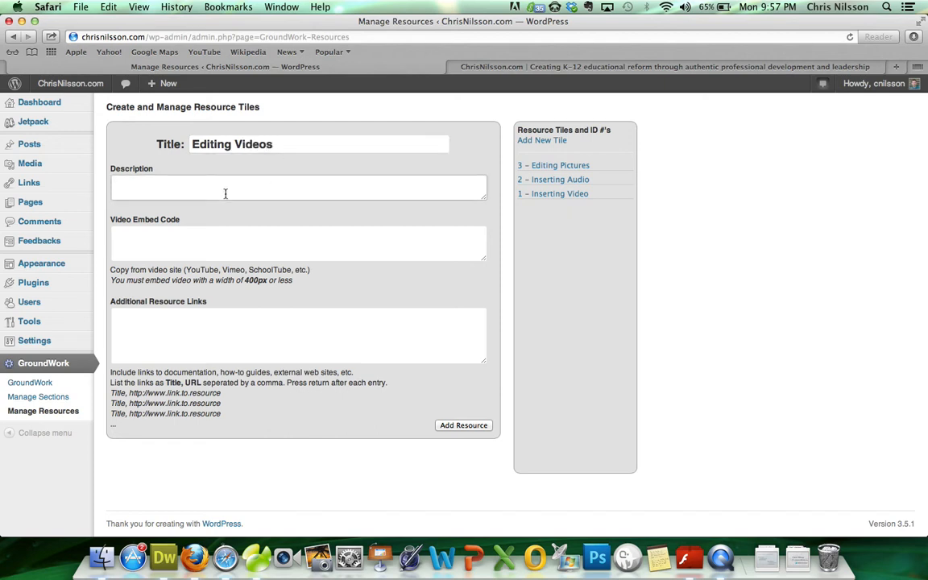
Describe the tile as 'Did you know that Powerpoint can edit videos?'.
text(Did)
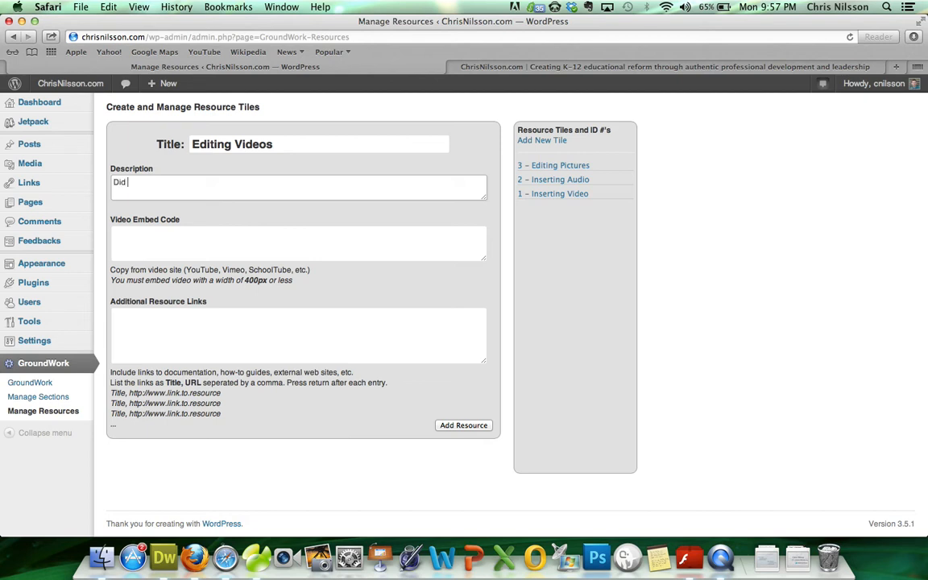
text(you know that Pow)
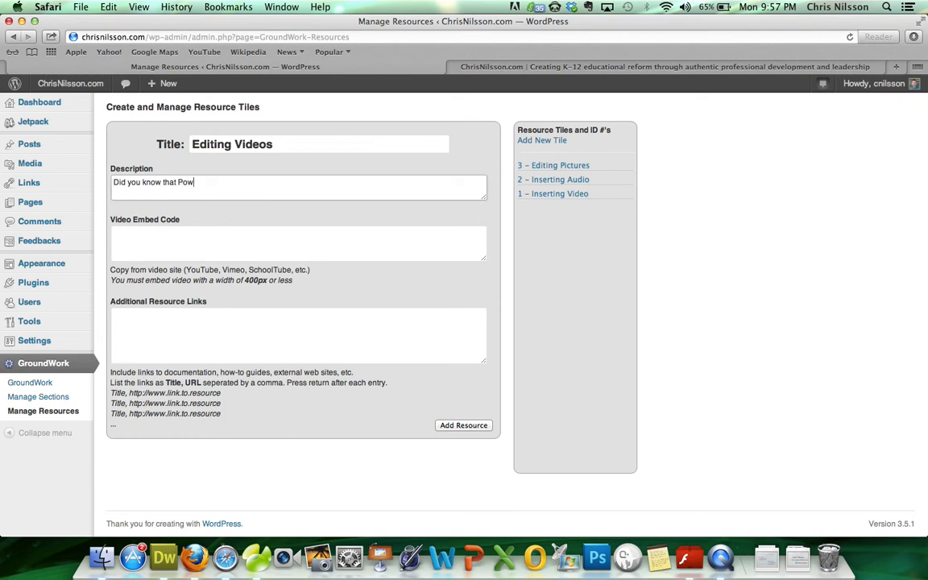
text(erpoint can)
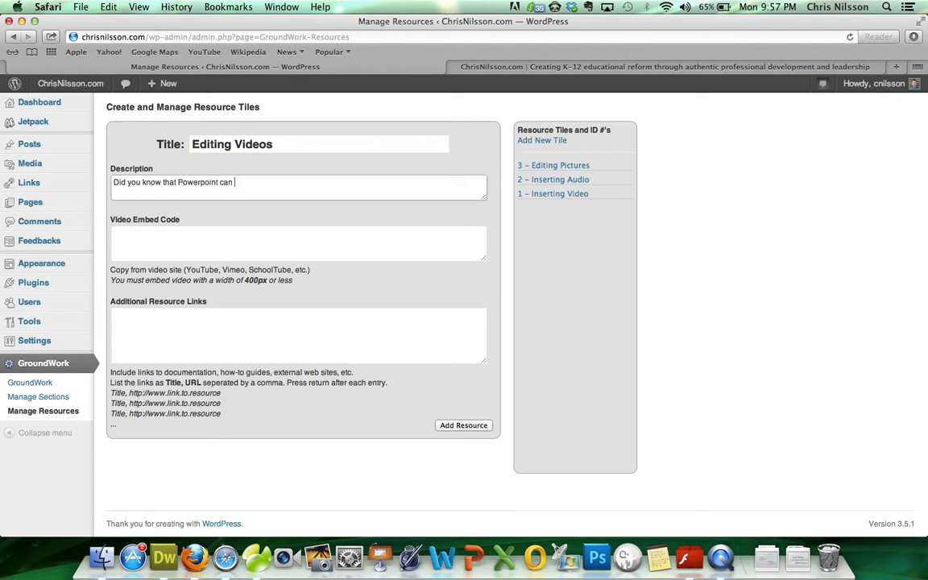
text(edit vide)
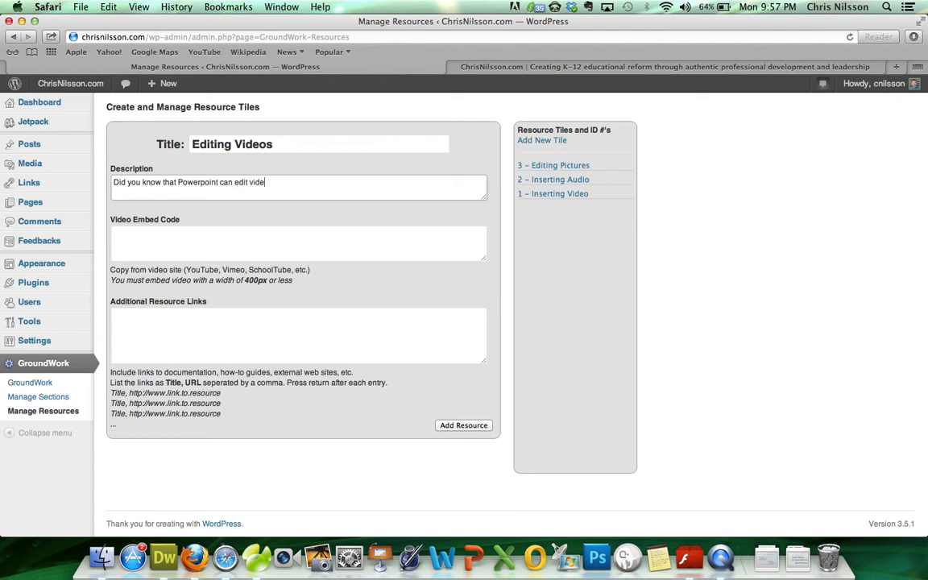
text(os?)
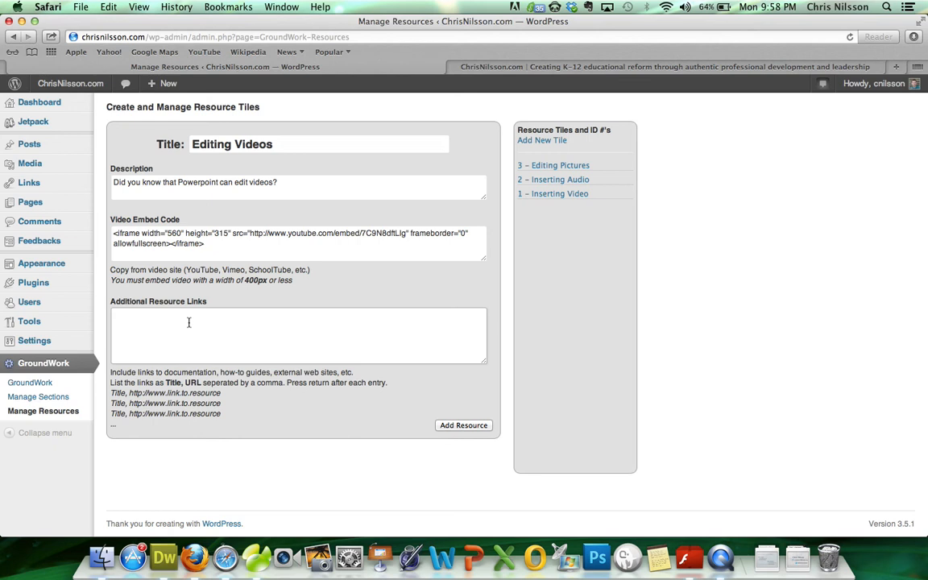
Move to the Additional Resource Links field after the YouTube embed code is in place.
click(189, 322)
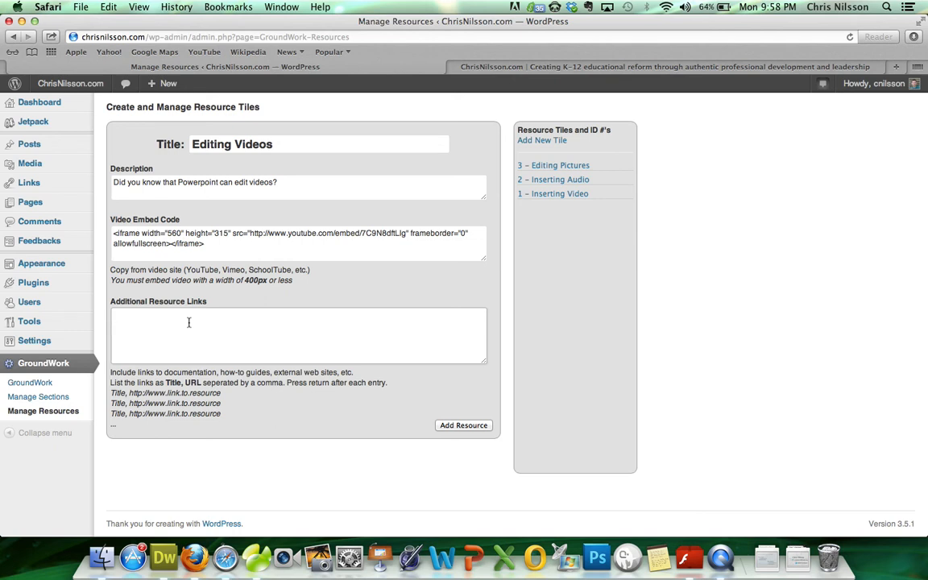
text(Googl)
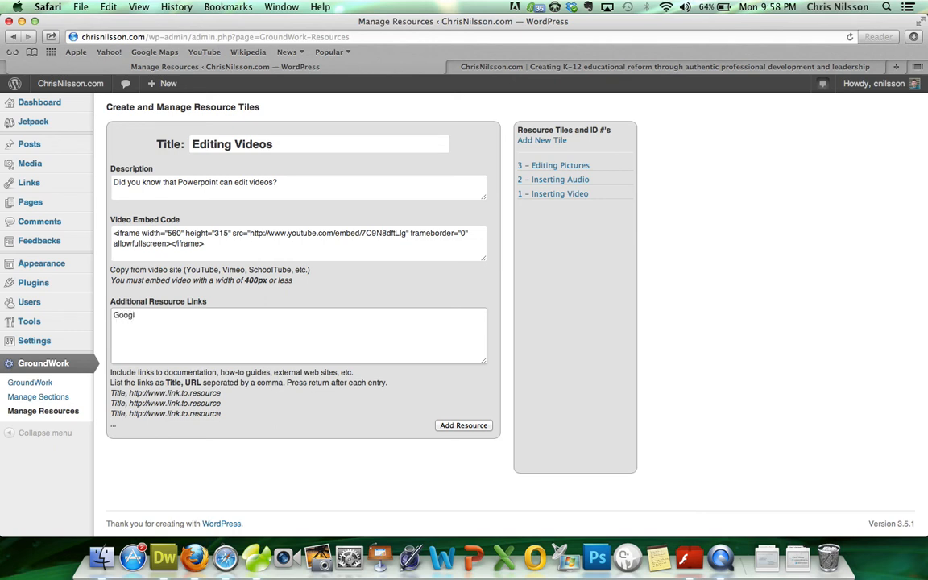
text(e,)
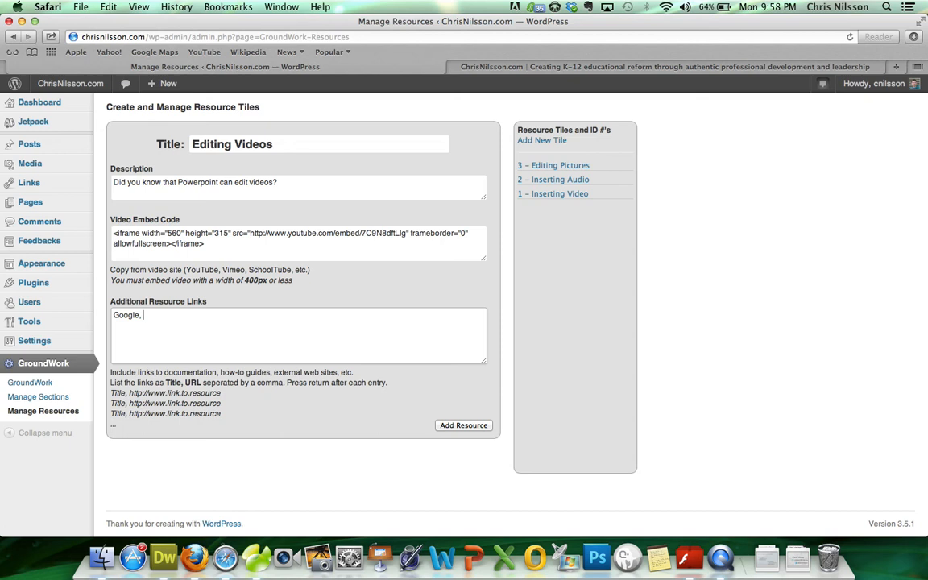
text(http://www.google.com)
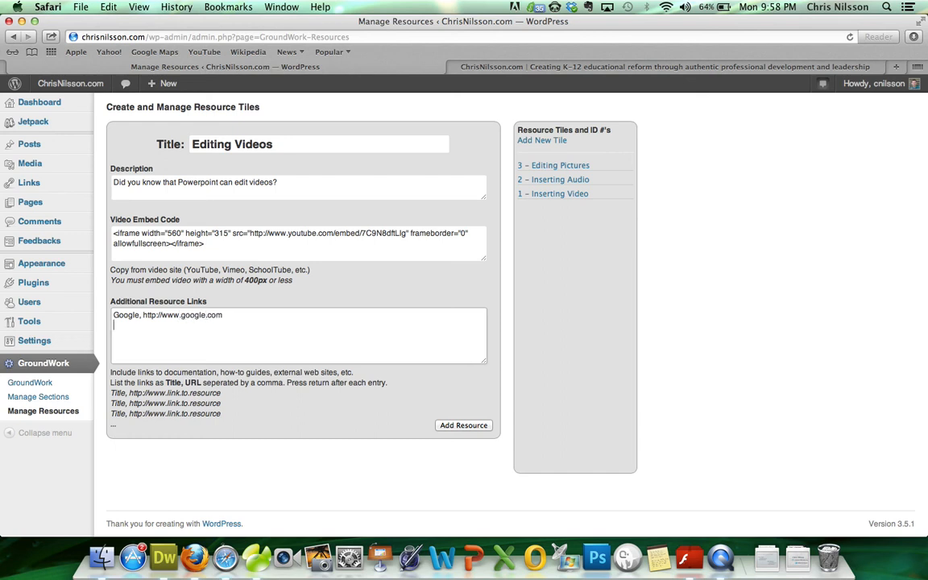
text(M)
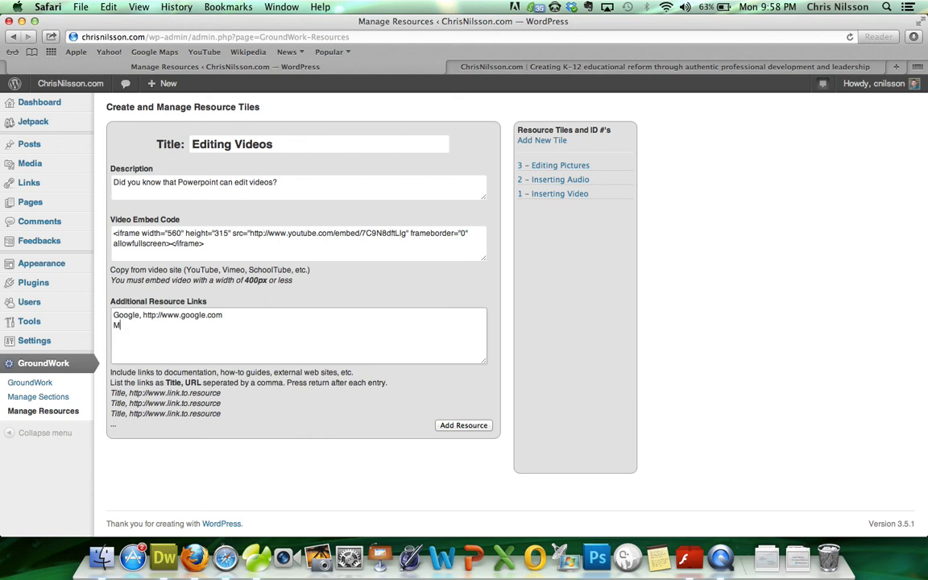
text(icrosoft)
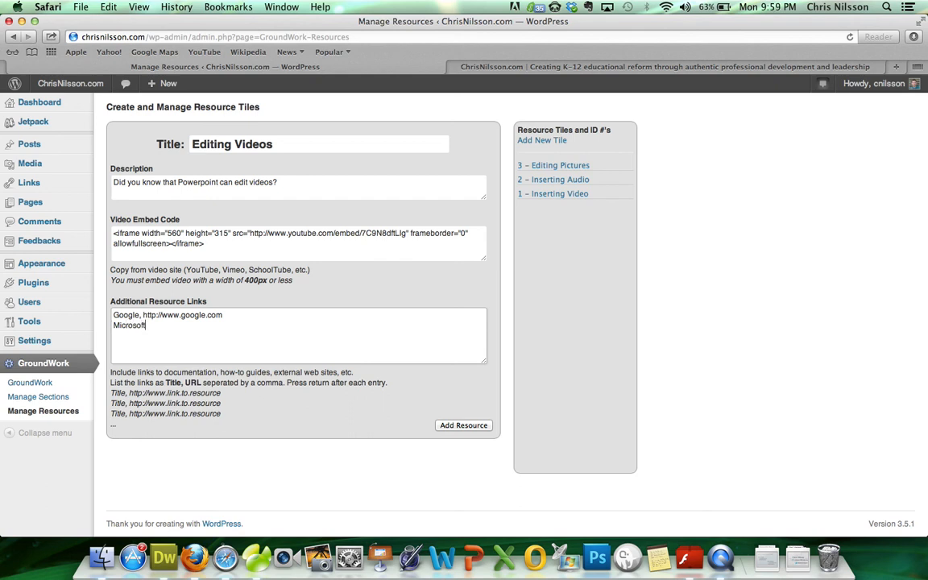
text(,)
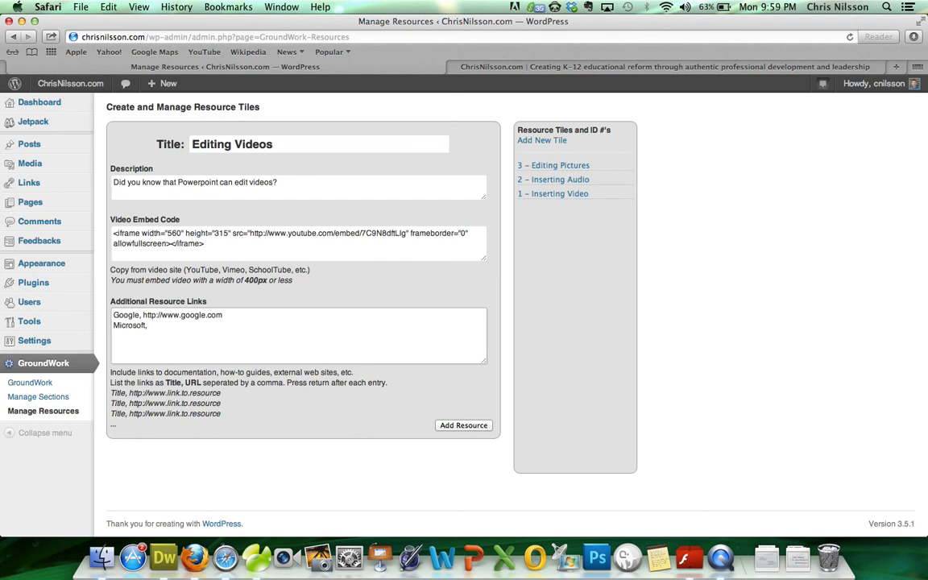
text(http:)
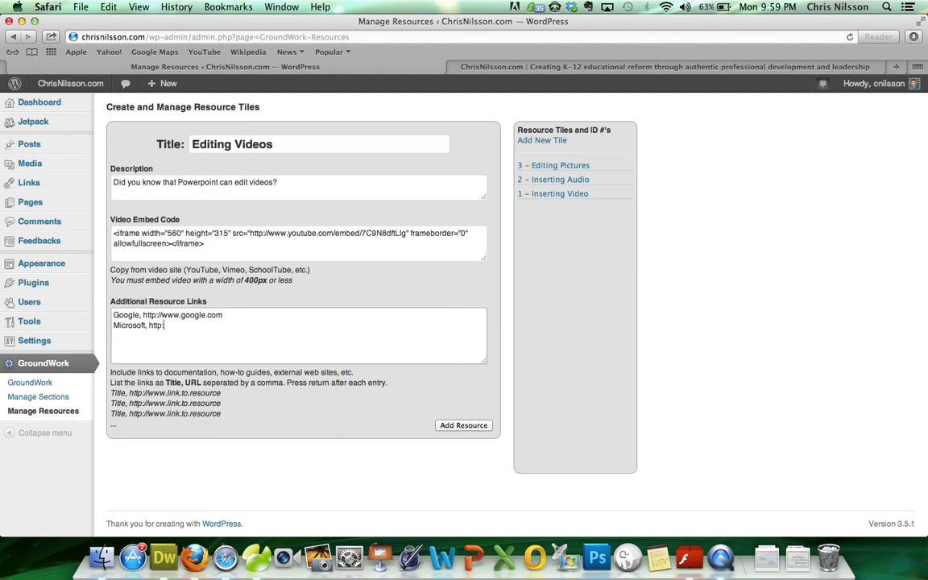
text(www.mi)
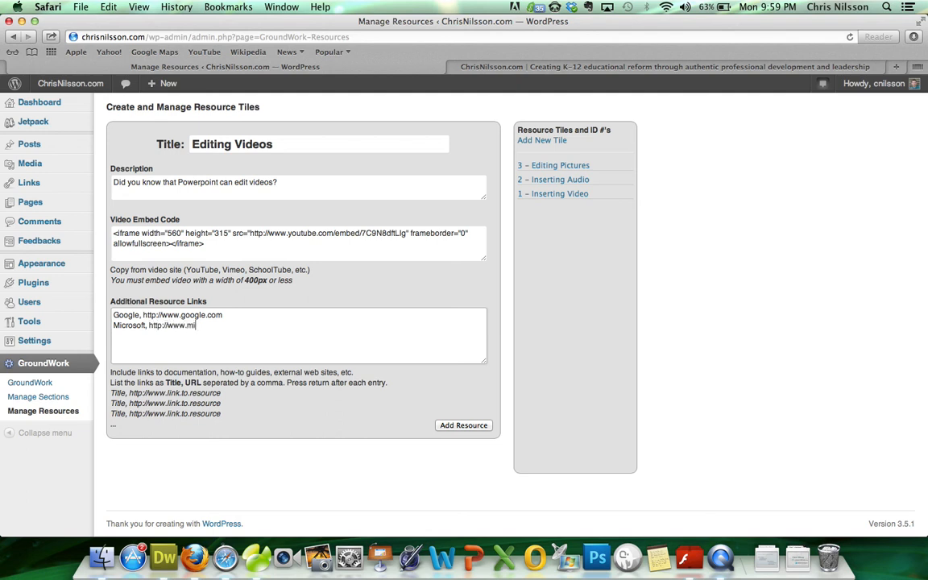
text(crosoft.co)
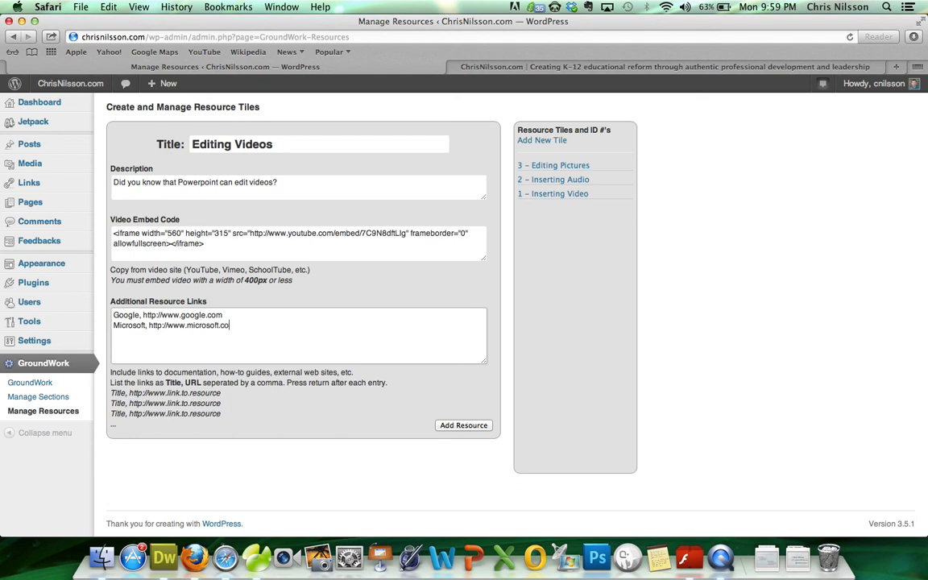
text(m)
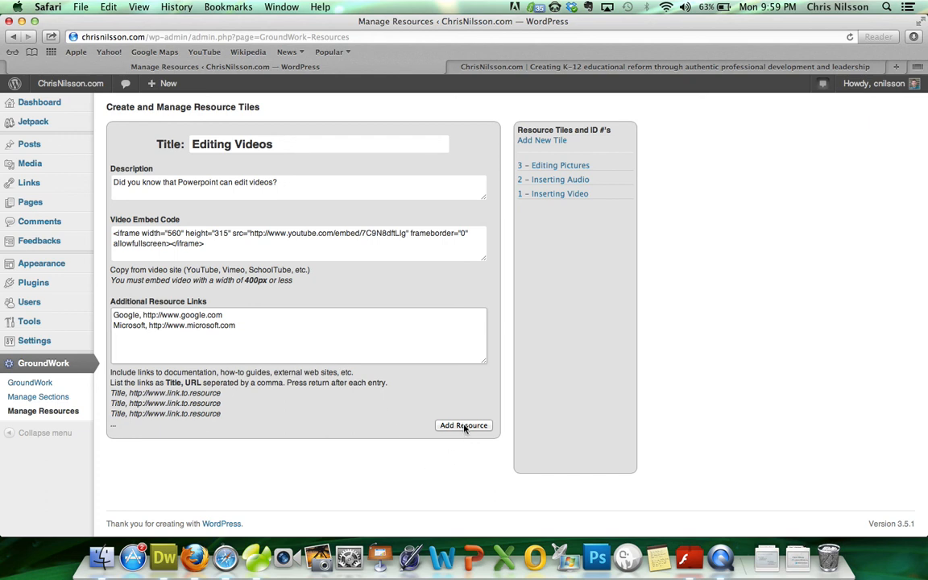
click(464, 425)
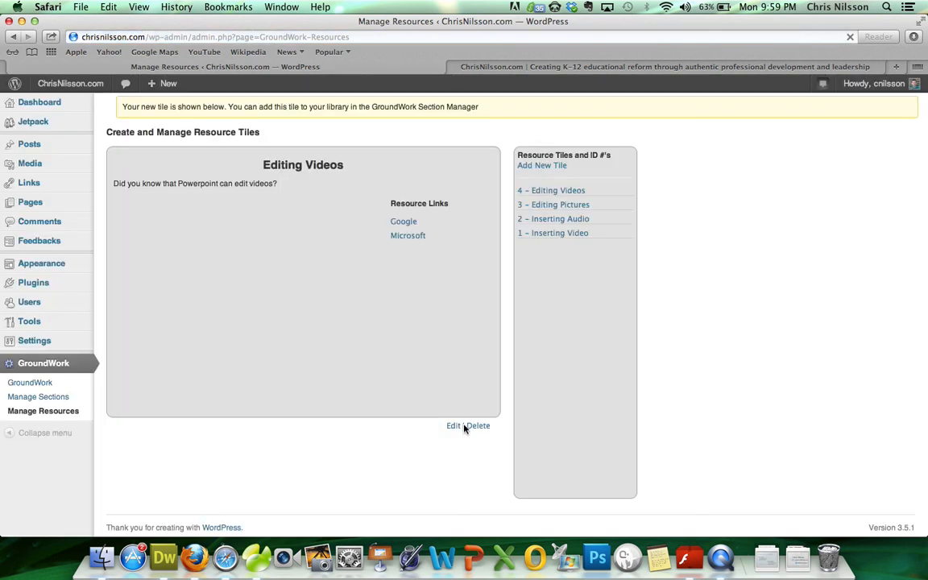